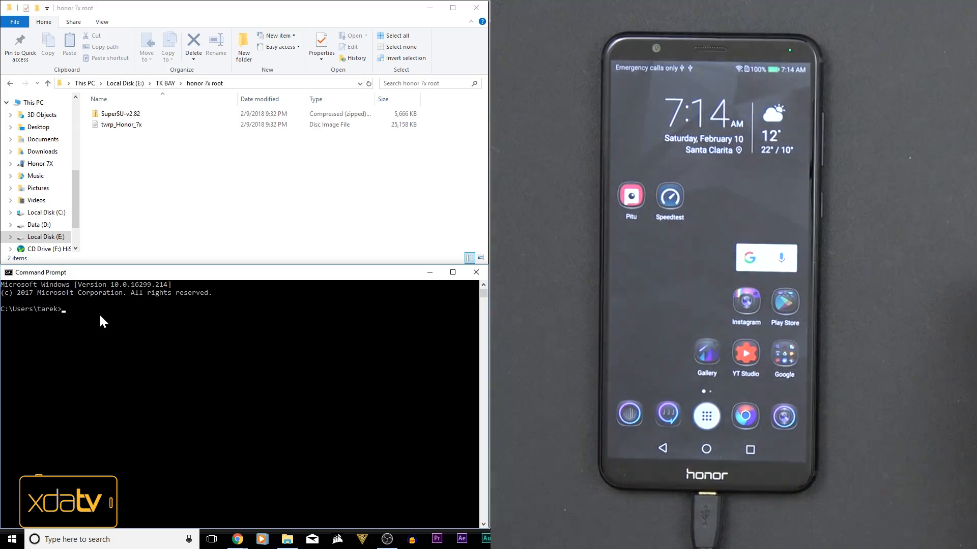
# Turn on OEM unlocking and confirm USB debugging is enabled in EMUI Developer options.
pyautogui.moveTo(704, 56); pyautogui.dragTo(704, 249)
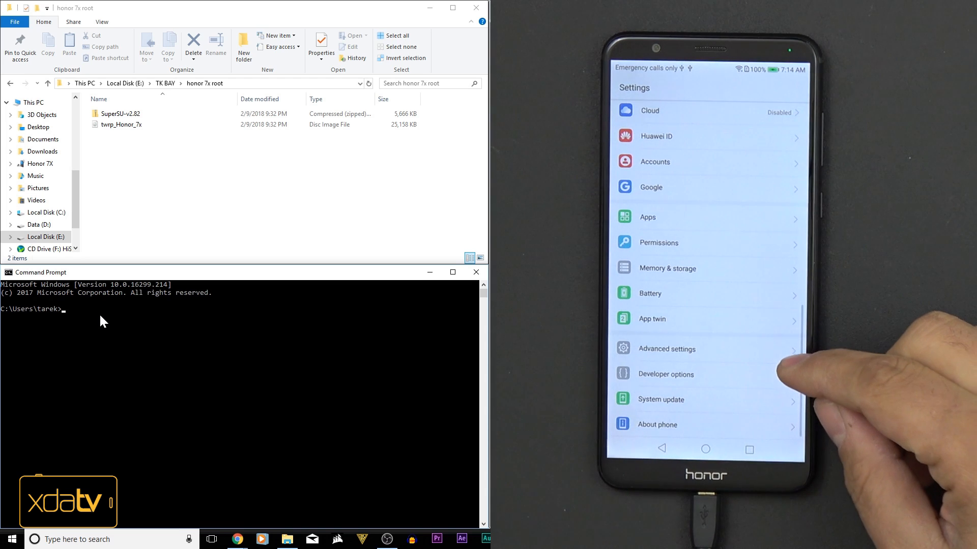
pyautogui.click(657, 425)
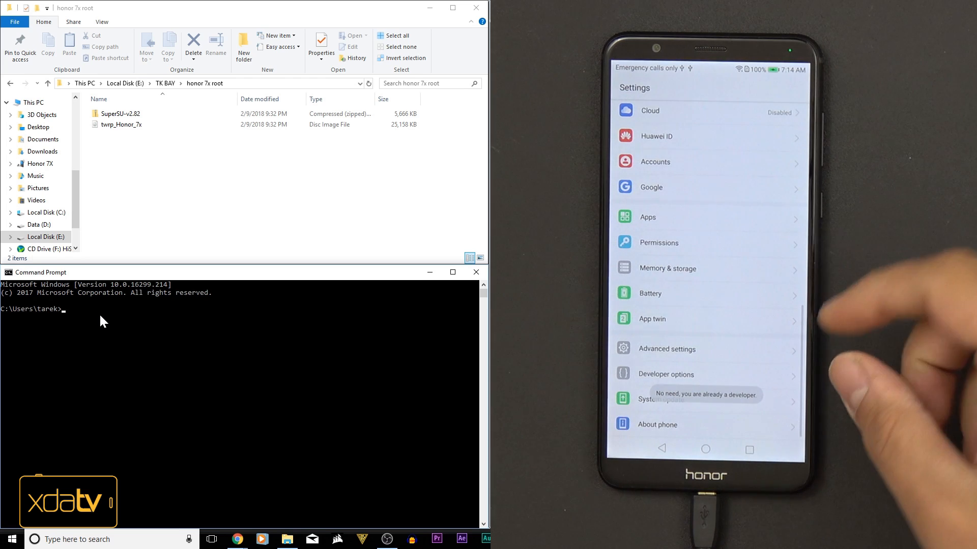
pyautogui.click(666, 374)
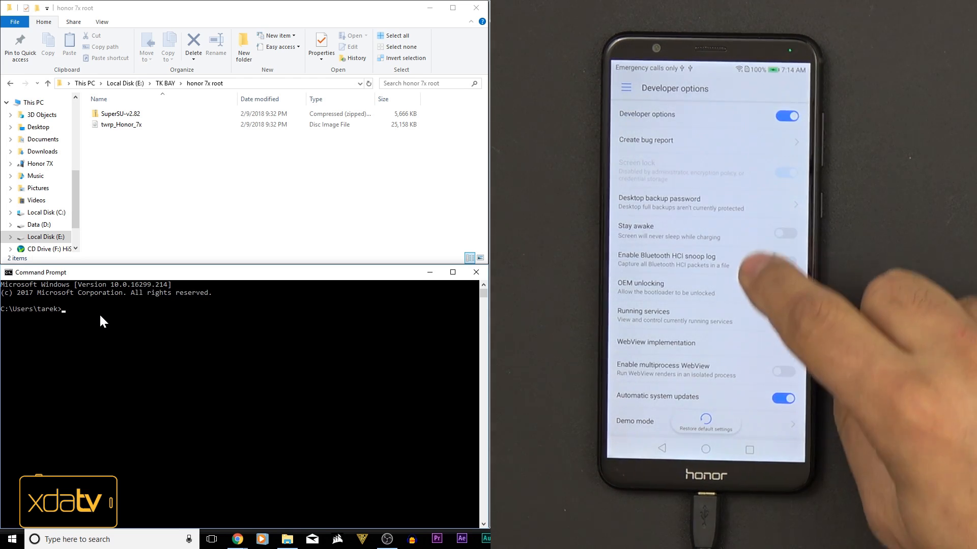
pyautogui.click(785, 289)
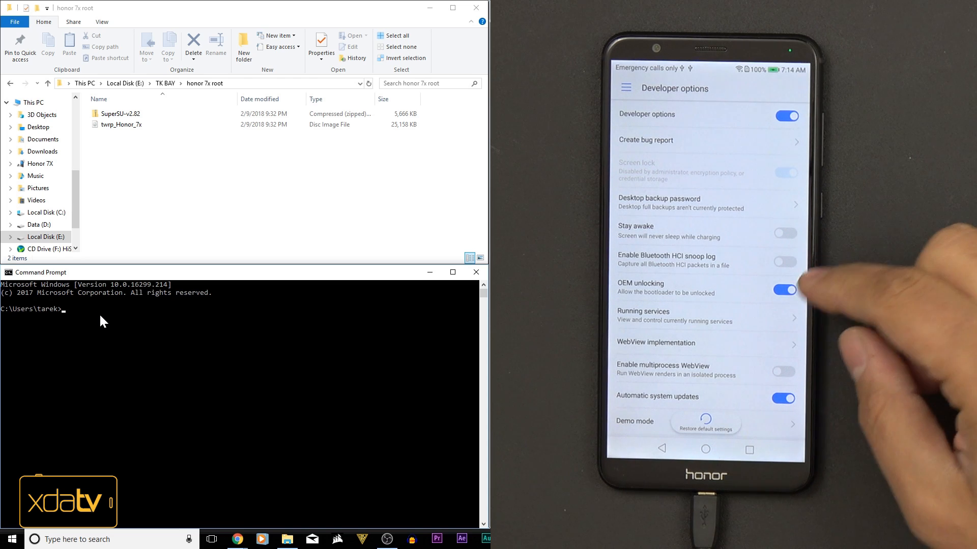
pyautogui.scroll(-3)
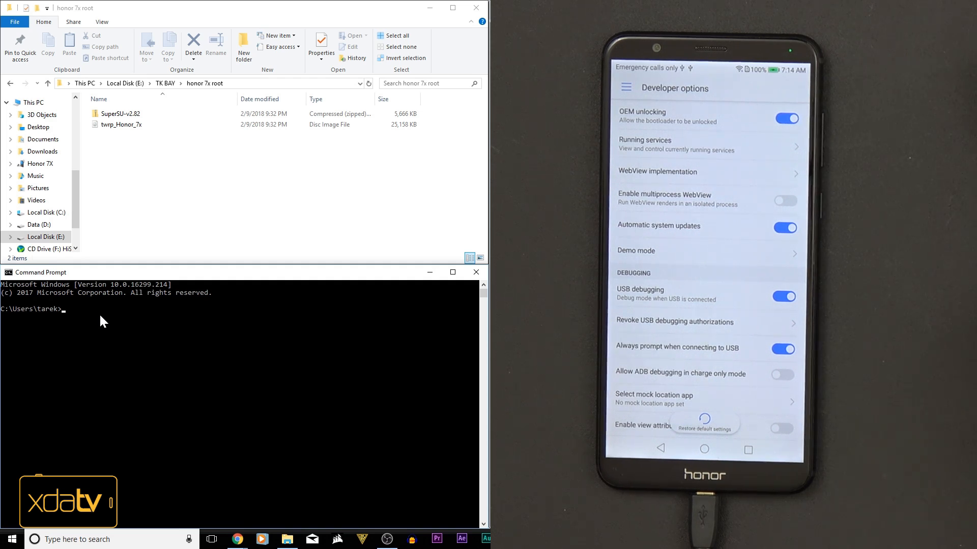
pyautogui.click(784, 227)
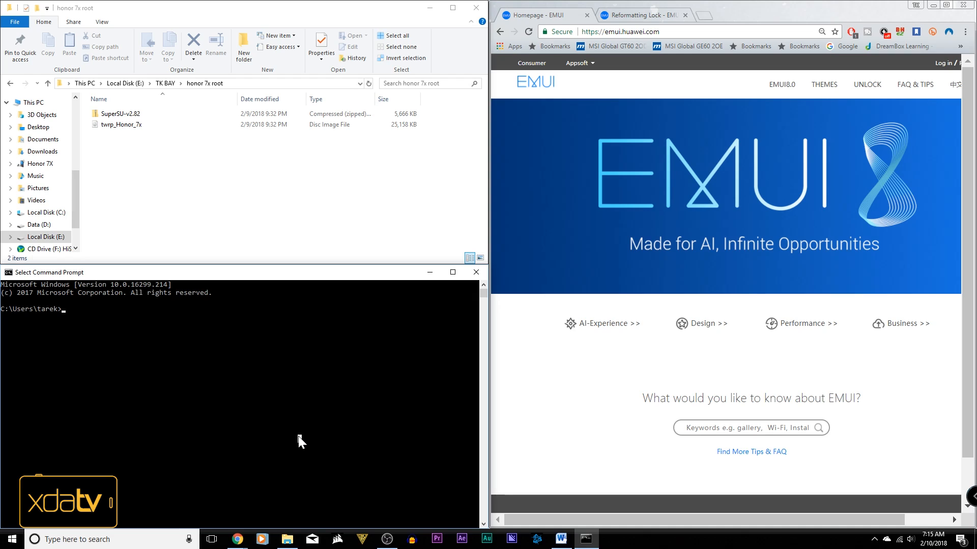
# Run 'adb devices' to confirm the Honor 7X is listed.
pyautogui.write('adb devices')
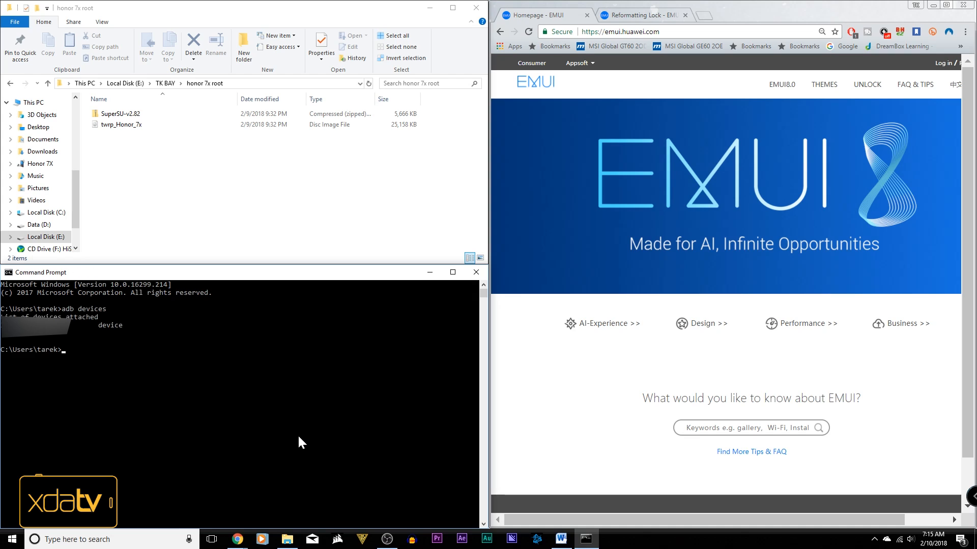
pyautogui.moveTo(137, 379)
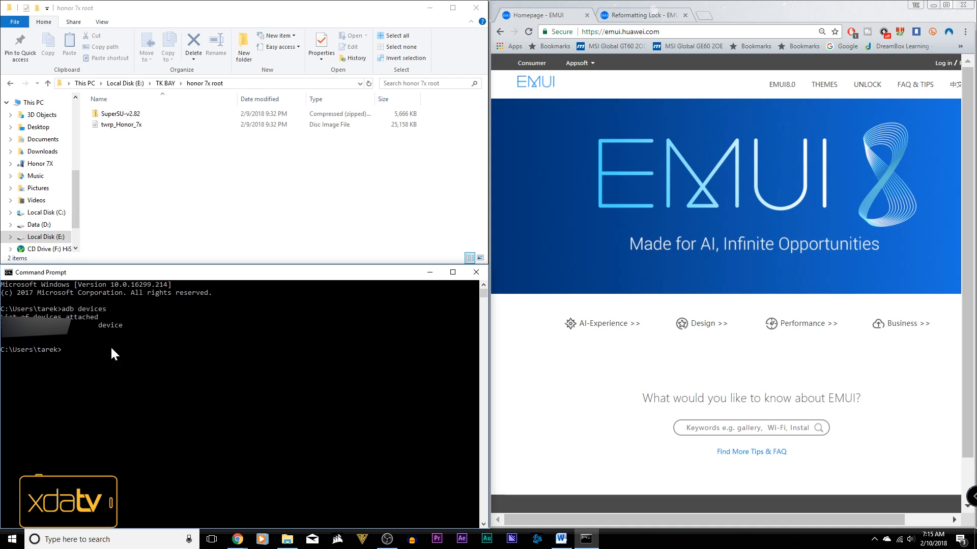
pyautogui.moveTo(93, 365)
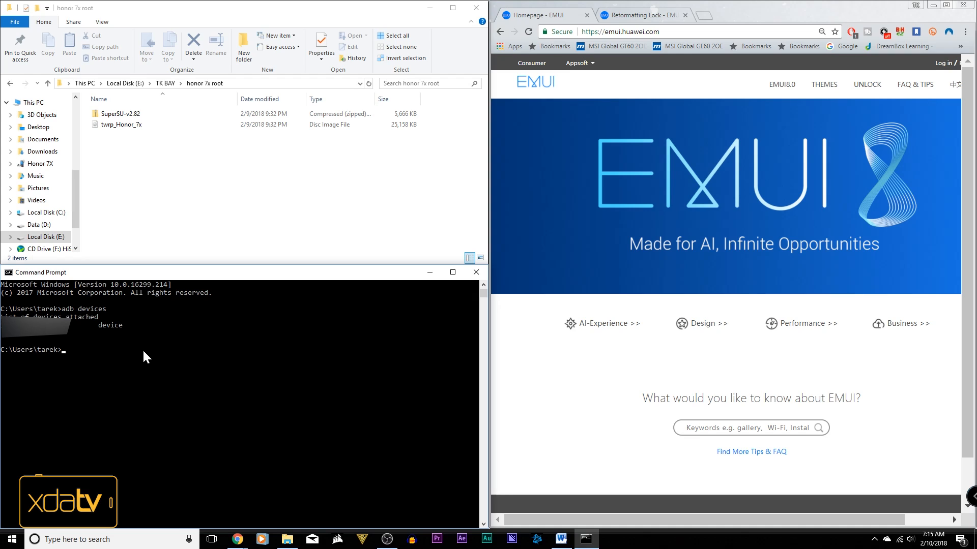
pyautogui.moveTo(641, 288)
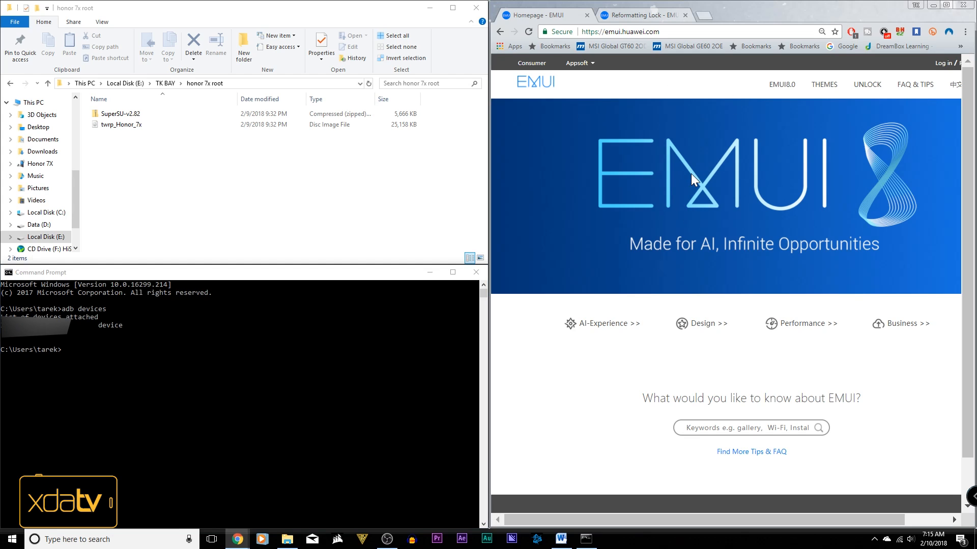
pyautogui.moveTo(844, 118)
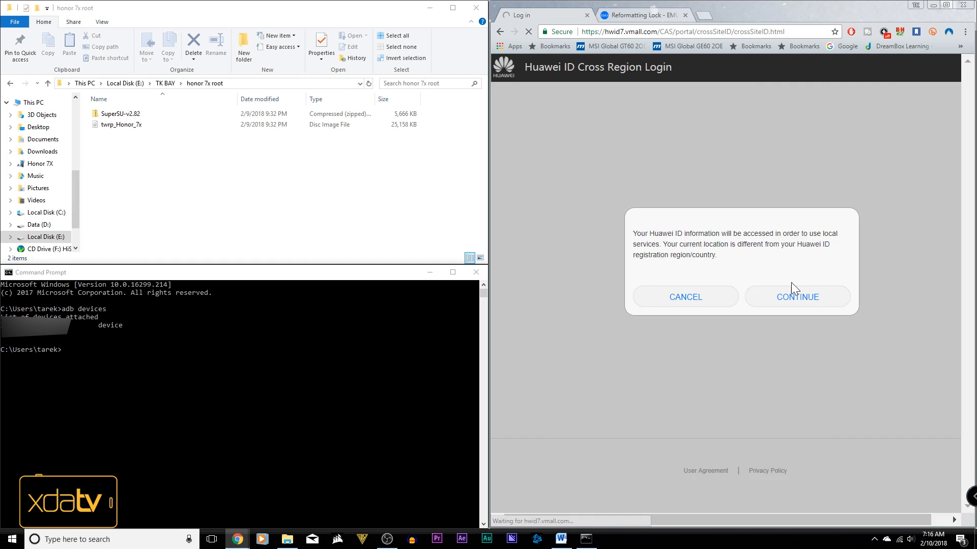
# Sign in with the cross-region Huawei ID, choose 'Since EMUI5.0', and view the Product ID help.
pyautogui.click(797, 296)
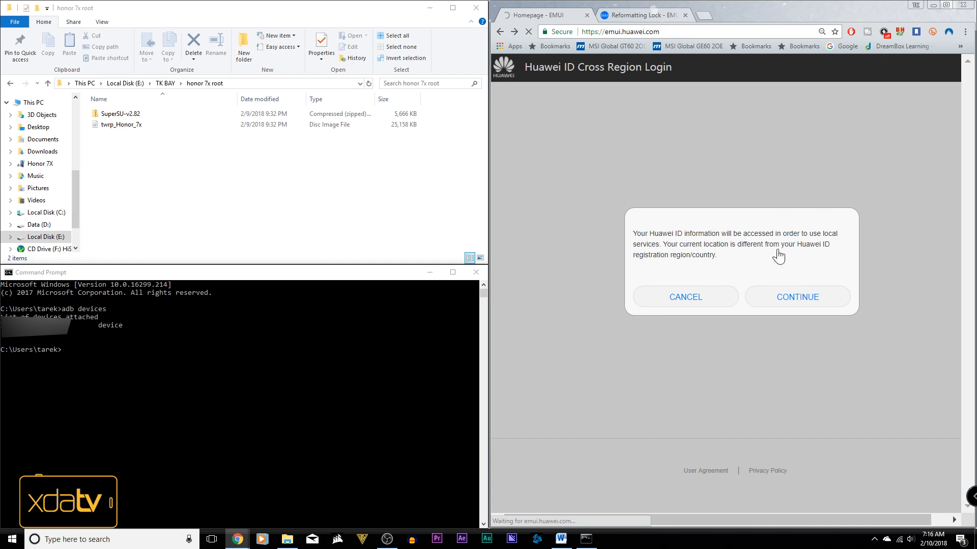
pyautogui.click(797, 297)
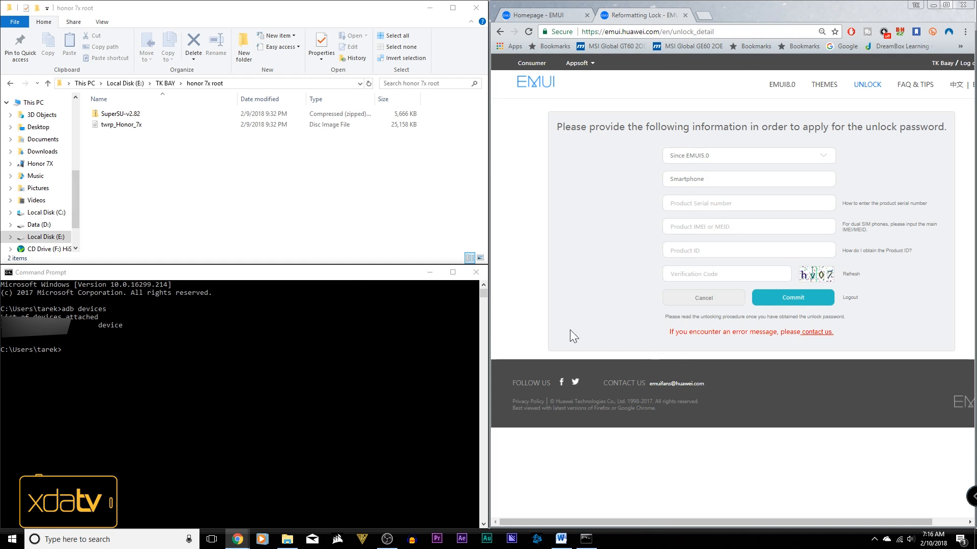
pyautogui.moveTo(768, 358)
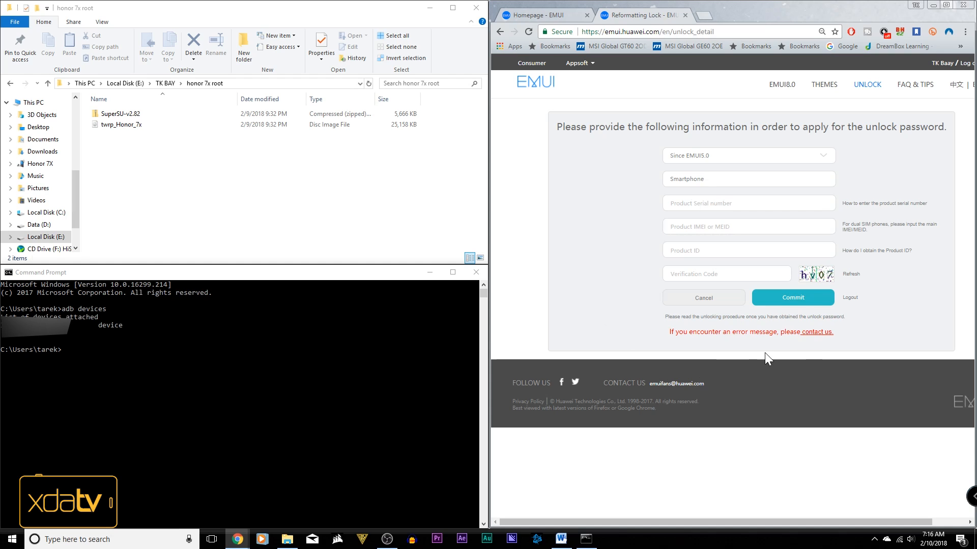
pyautogui.click(747, 155)
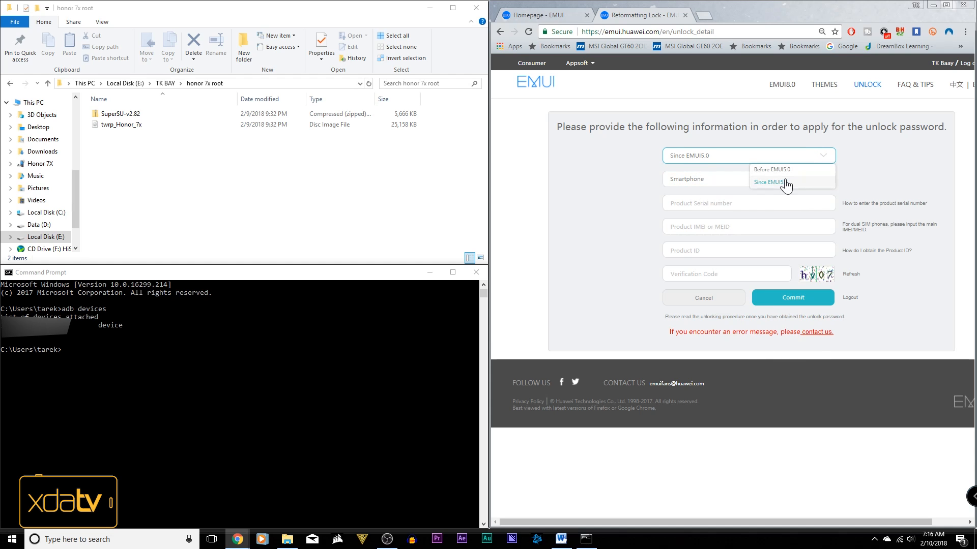
pyautogui.click(771, 182)
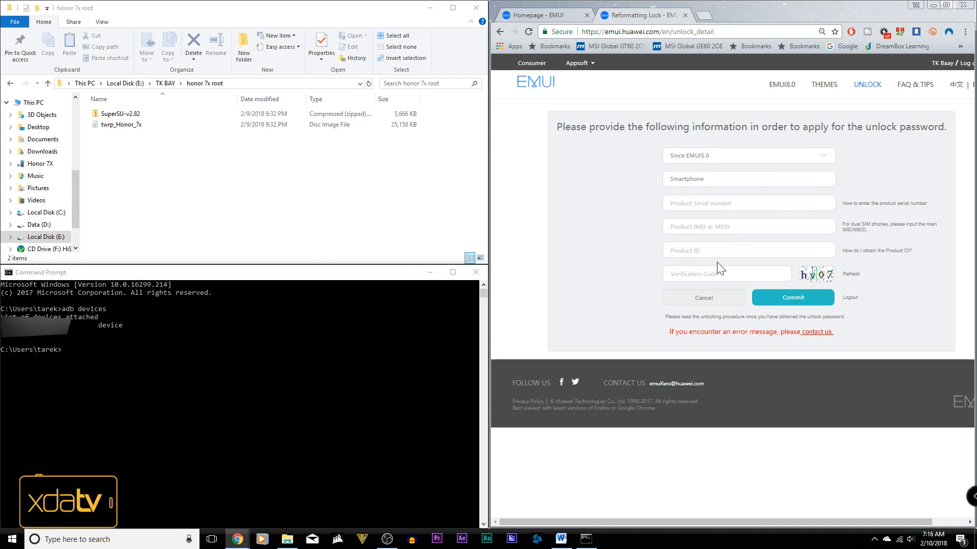
pyautogui.click(876, 250)
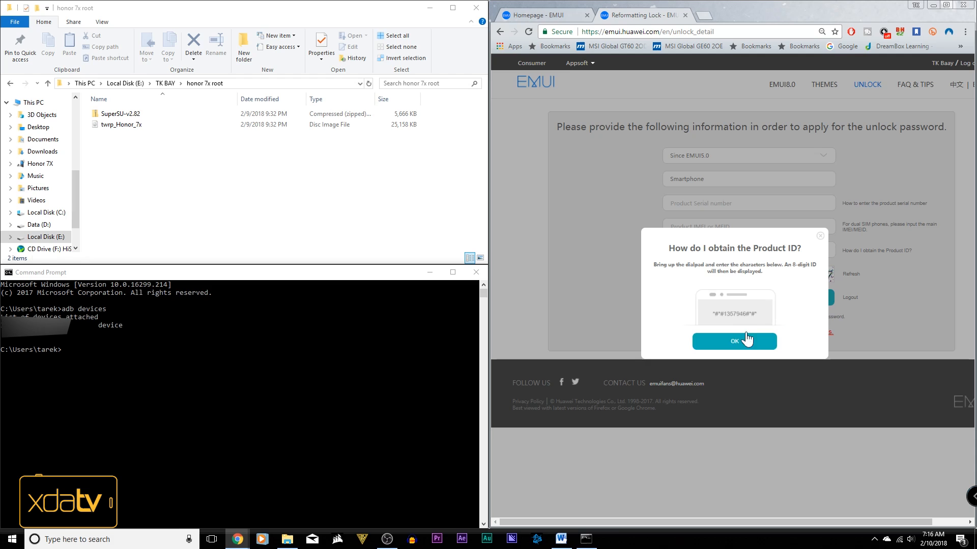
pyautogui.click(734, 341)
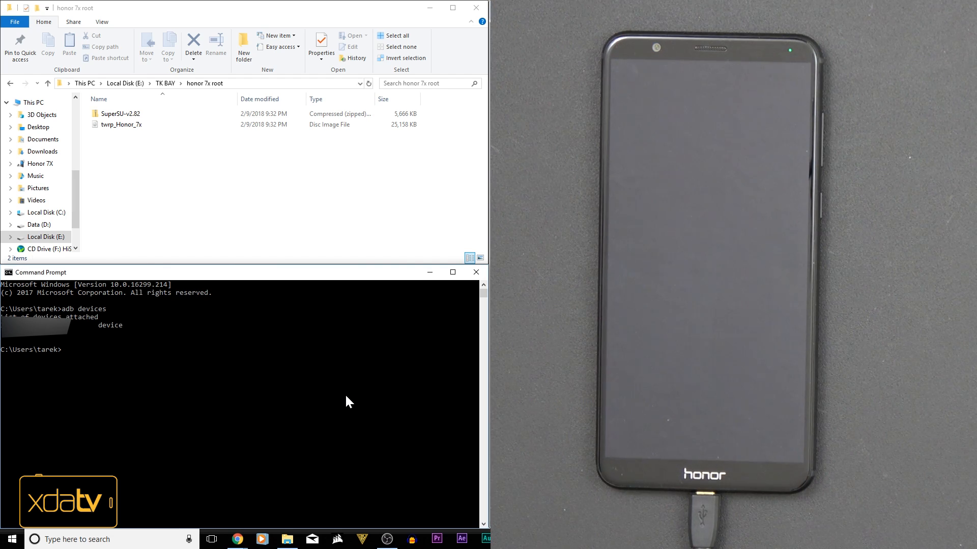
# Reboot into fastboot with 'adb reboot bootloader' and type the 'fastboot oem unlock' command.
pyautogui.write('adb reb')
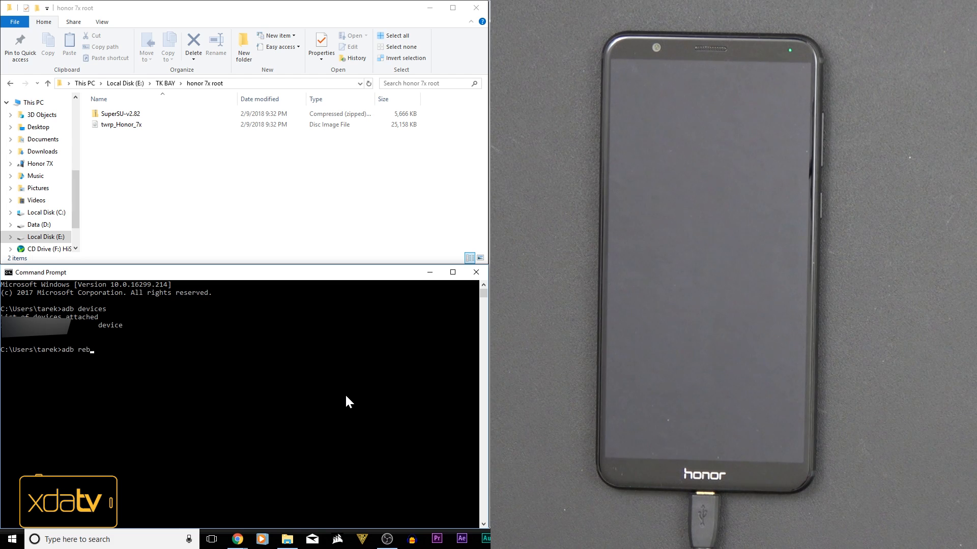
pyautogui.write('oot bootloader')
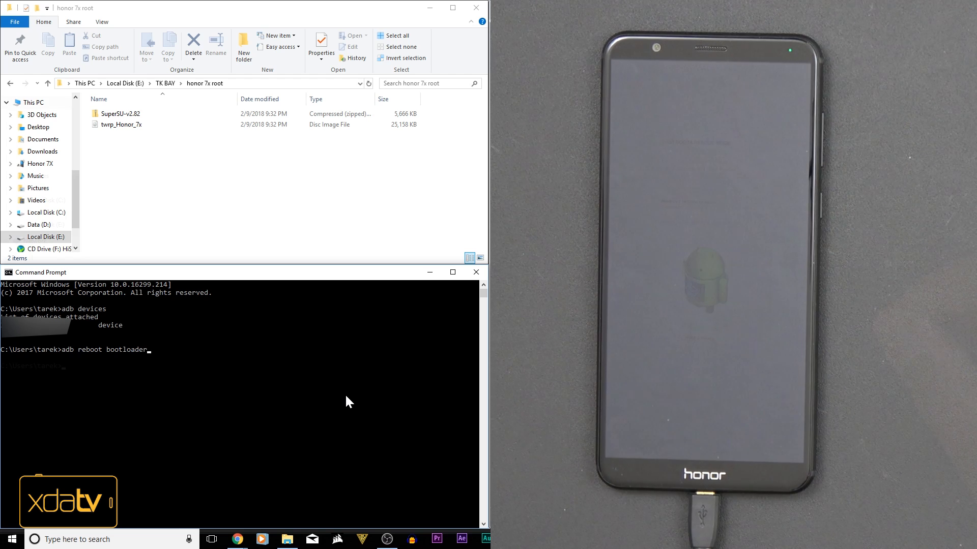
pyautogui.press('enter')
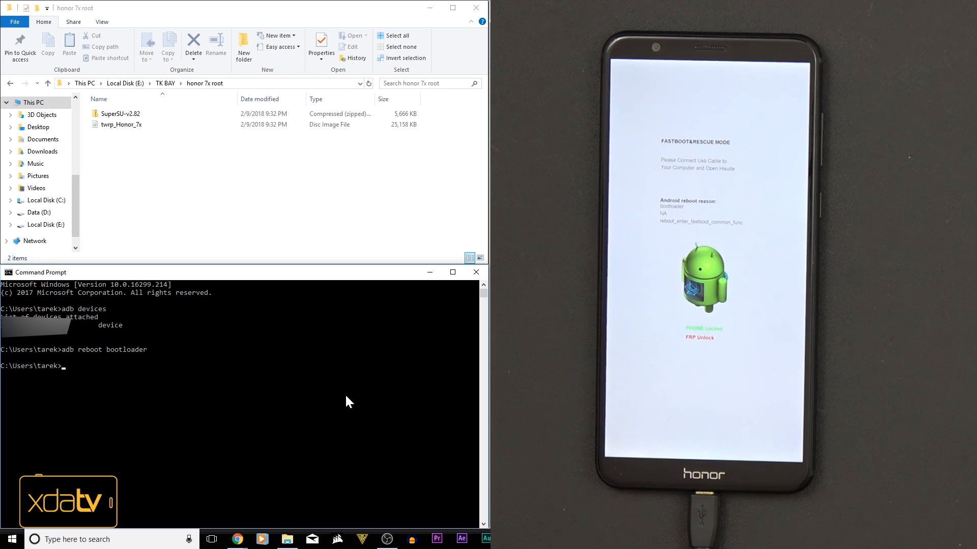
pyautogui.write('fasboot oem')
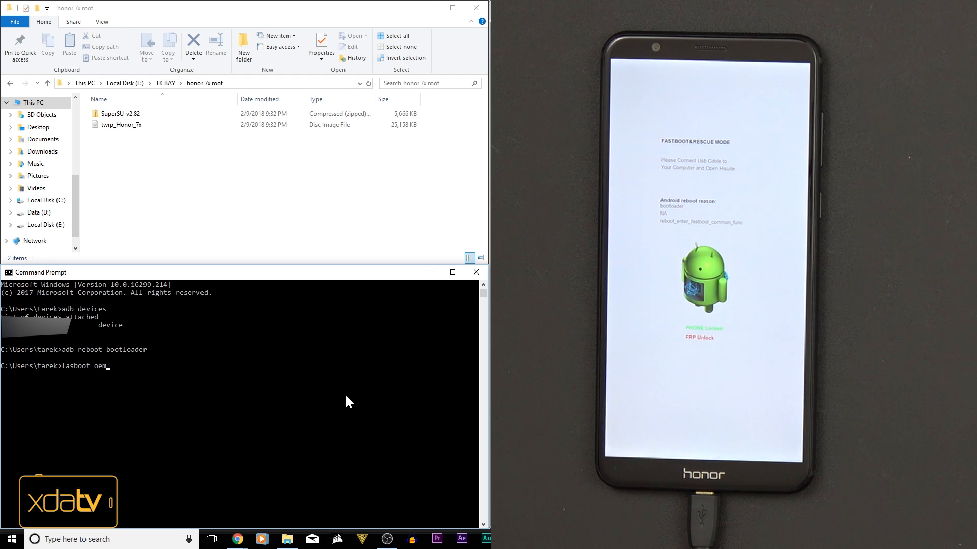
pyautogui.write('unlock')
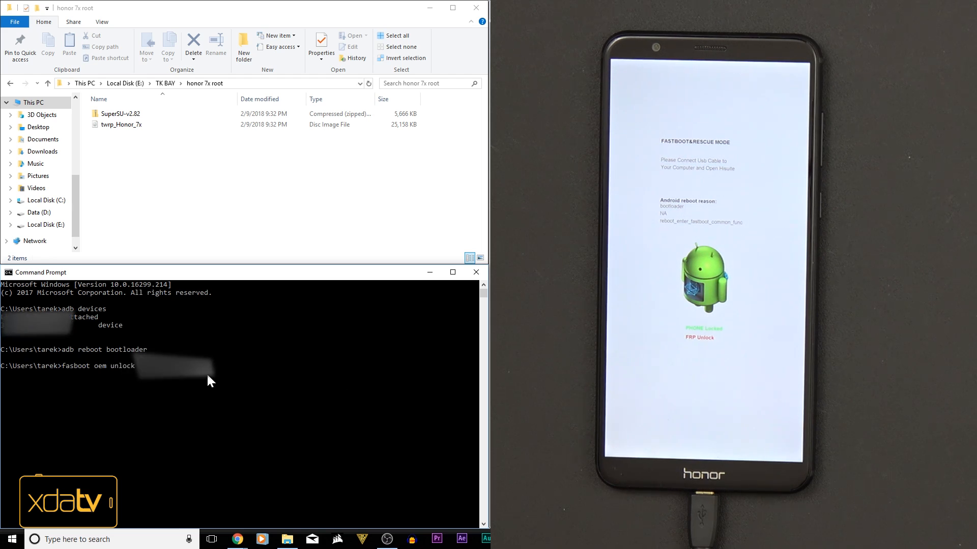
pyautogui.moveTo(183, 389)
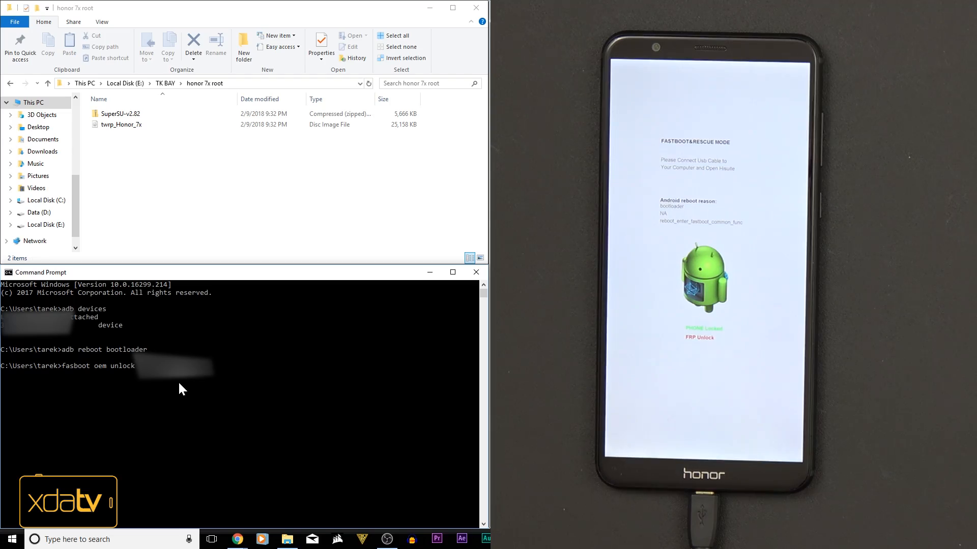
pyautogui.moveTo(175, 392)
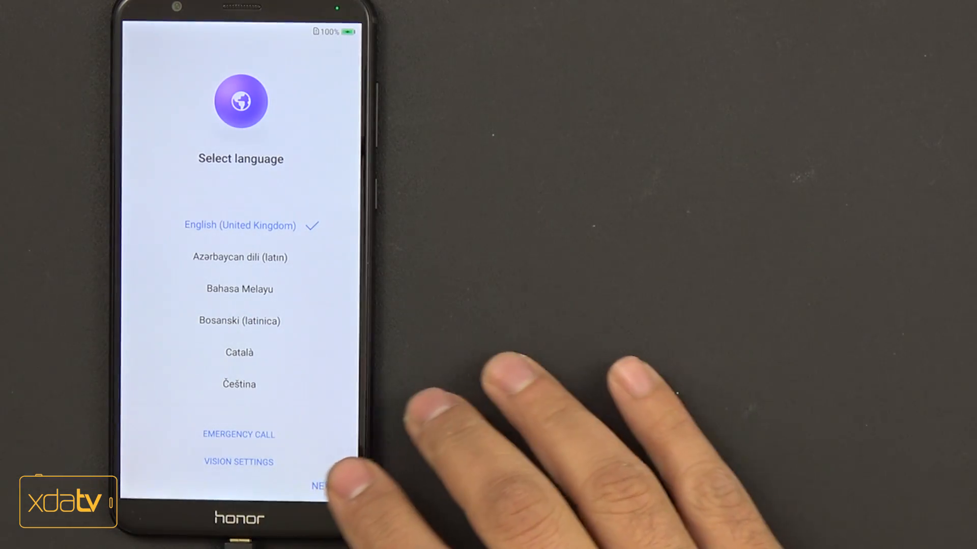
# Skip the language setup and enable developer mode by tapping the build number.
pyautogui.click(321, 485)
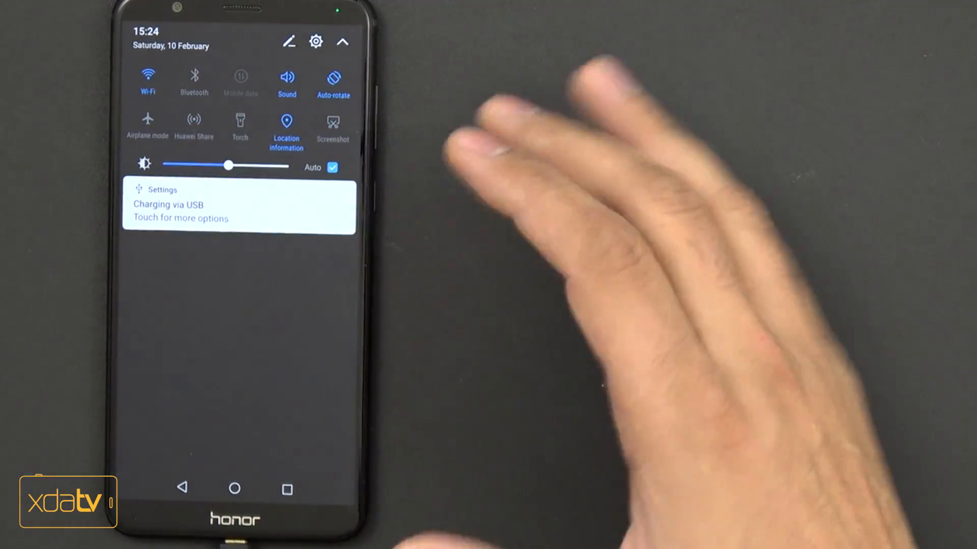
pyautogui.click(315, 41)
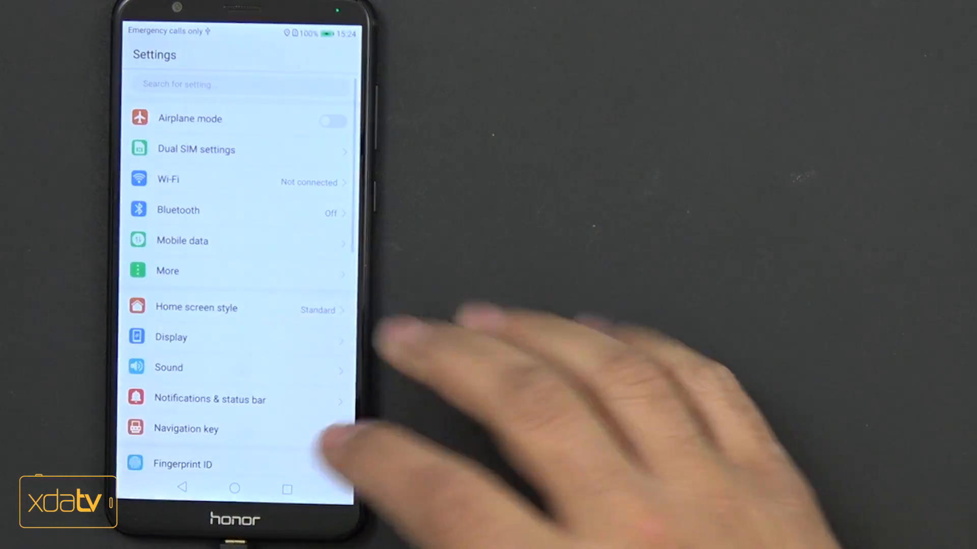
pyautogui.scroll(-3)
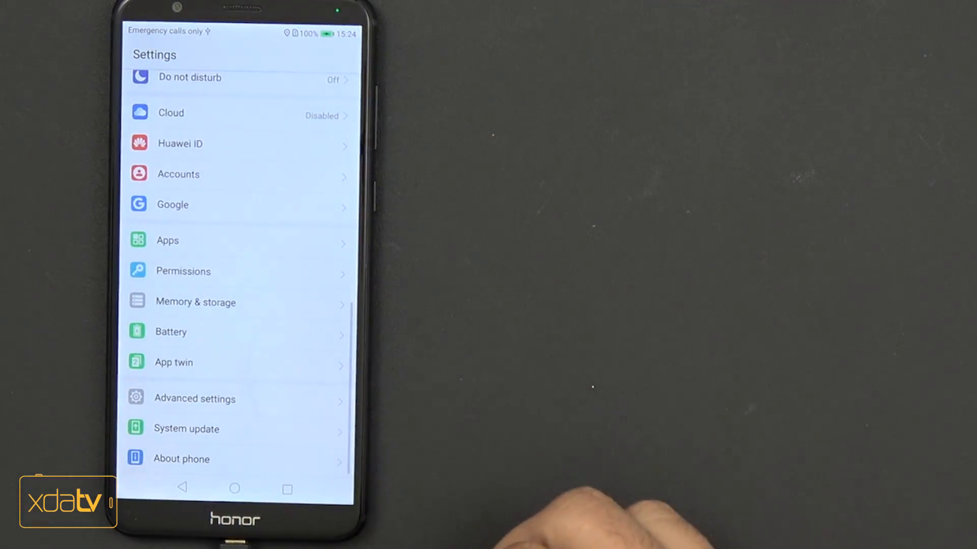
pyautogui.click(181, 459)
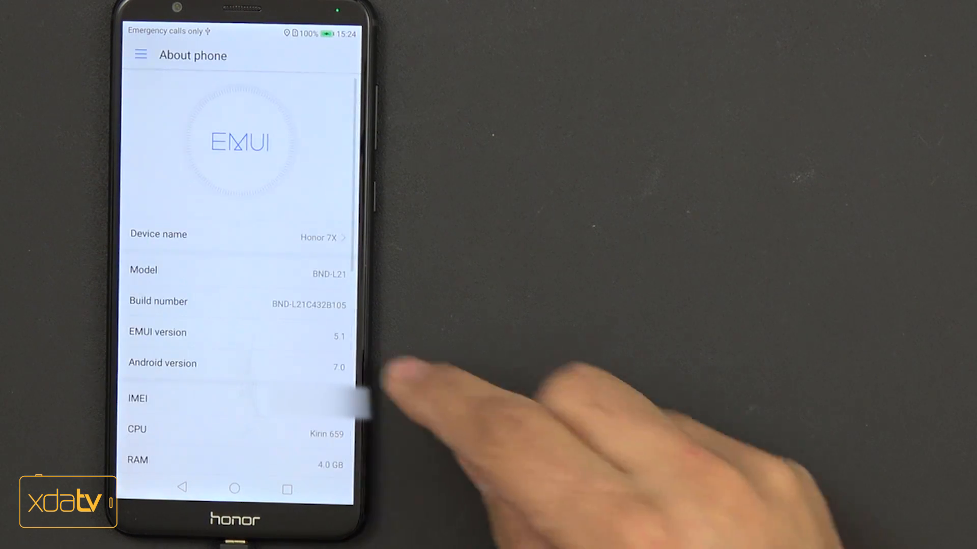
pyautogui.click(235, 301)
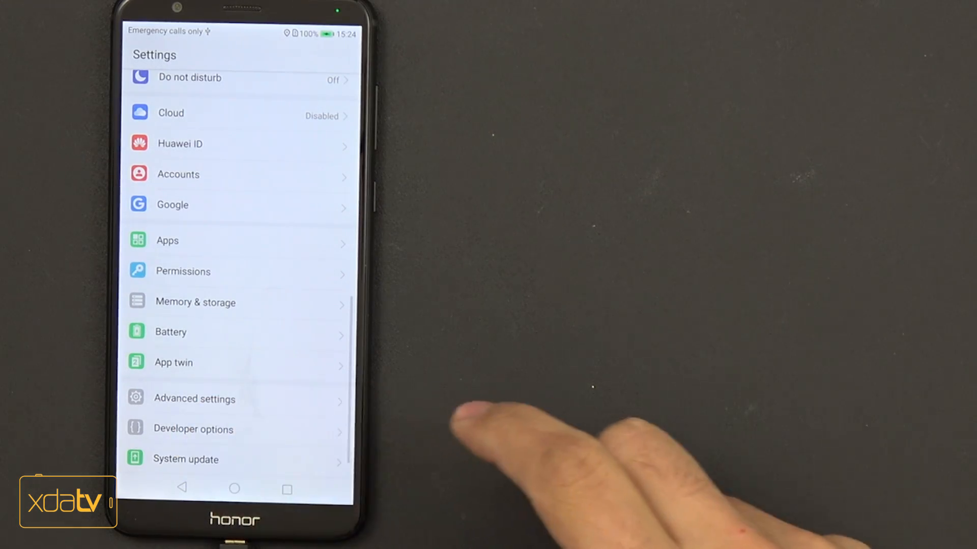
# Switch on USB debugging in Developer options.
pyautogui.click(193, 429)
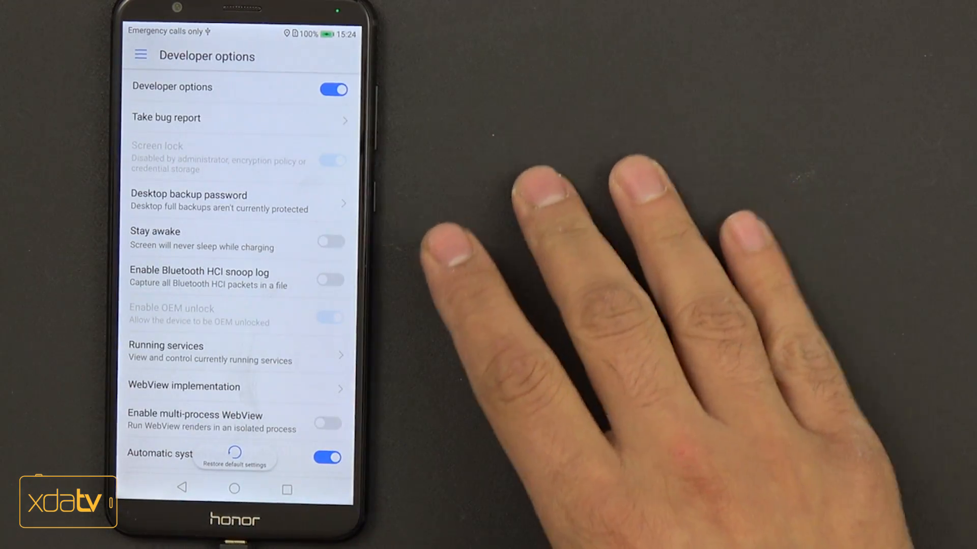
pyautogui.scroll(-3)
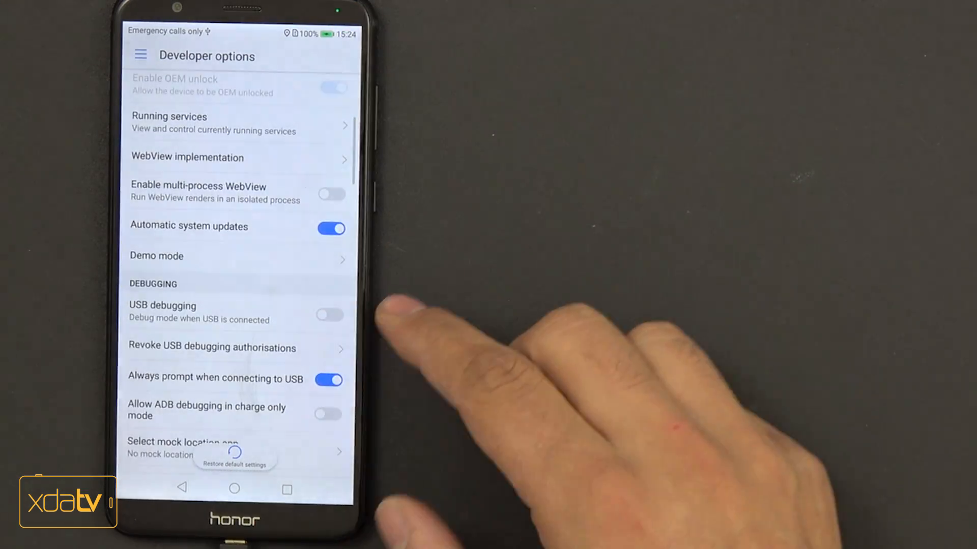
pyautogui.click(329, 314)
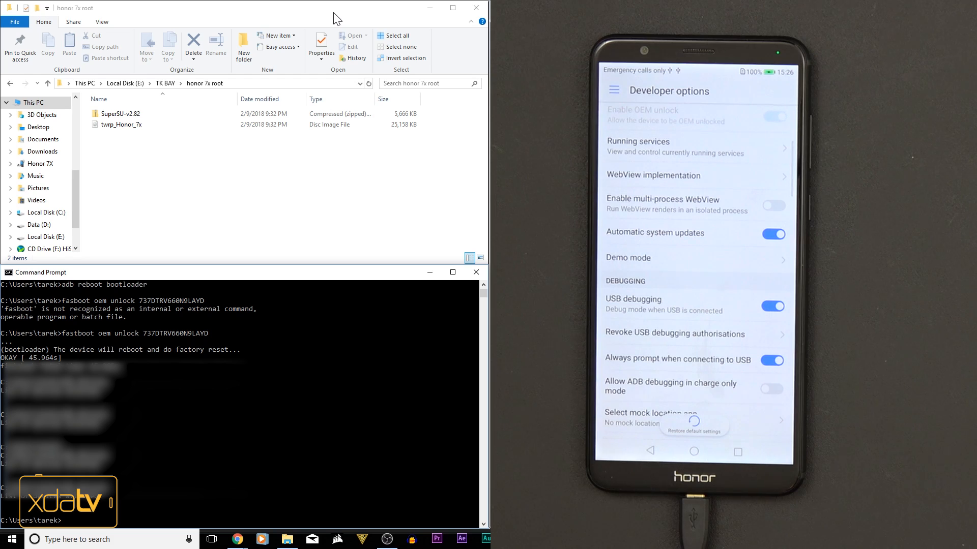
# Run 'adb devices', then 'adb reboot bootloader' to enter fastboot mode.
pyautogui.write('adb devices')
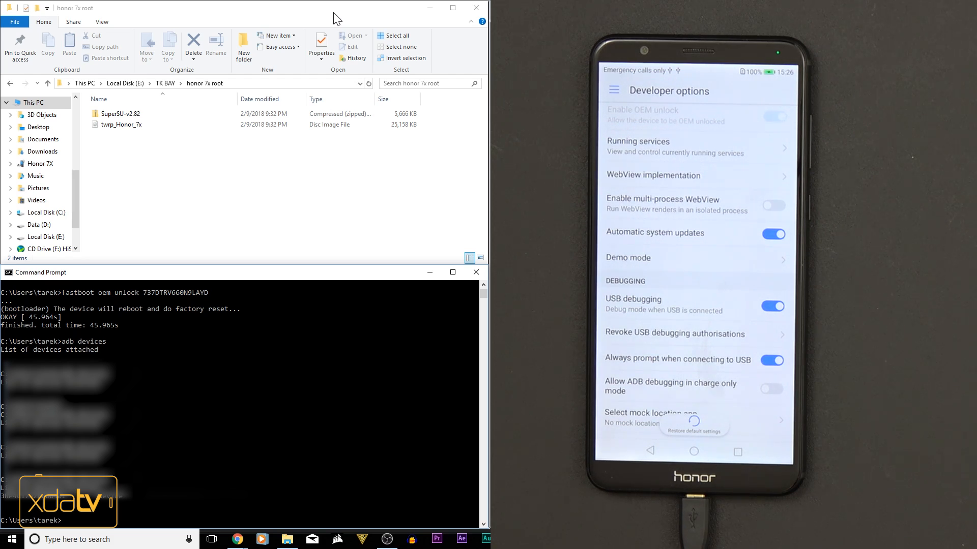
pyautogui.write('adb reboot bootl')
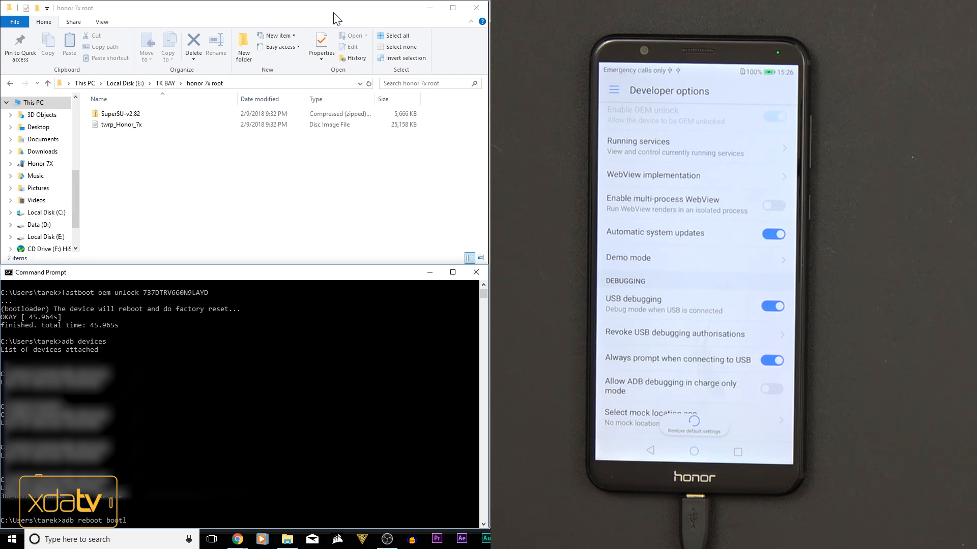
pyautogui.write('oad')
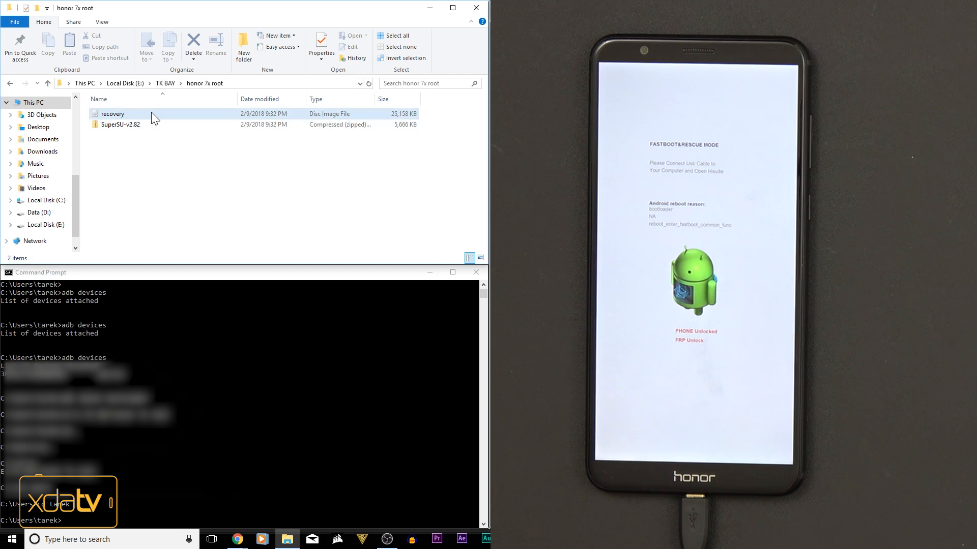
# Copy recovery.img into the C:\Users\<user> home folder.
pyautogui.click(120, 124)
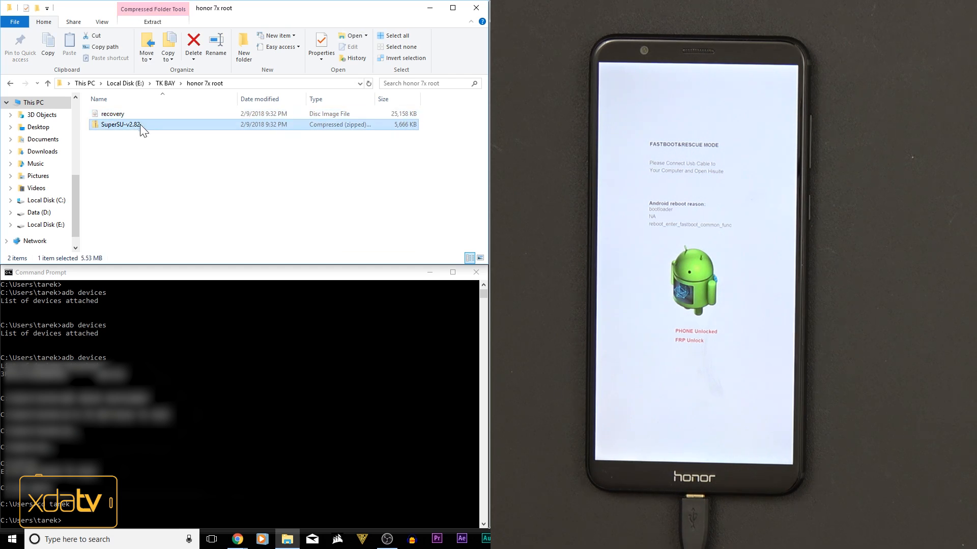
pyautogui.click(113, 114)
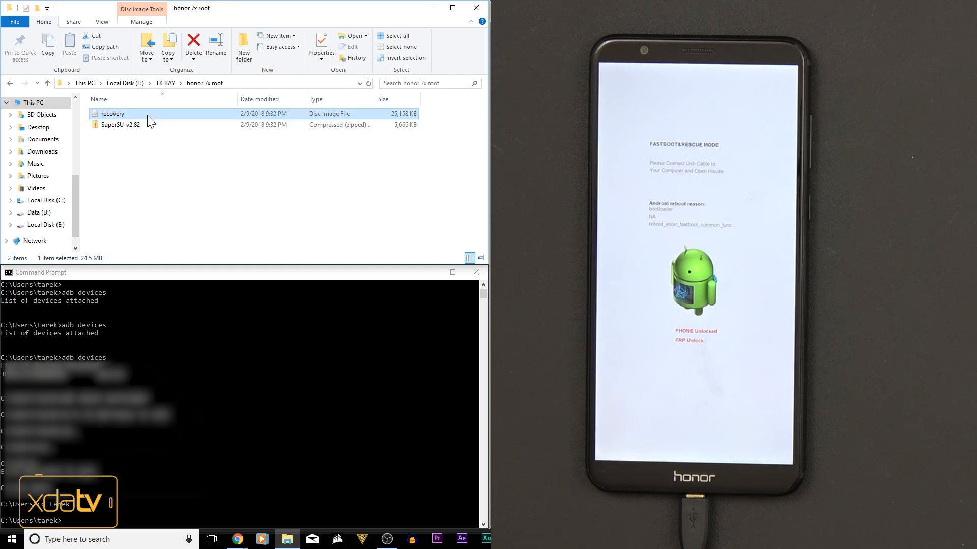
pyautogui.rightClick(113, 113)
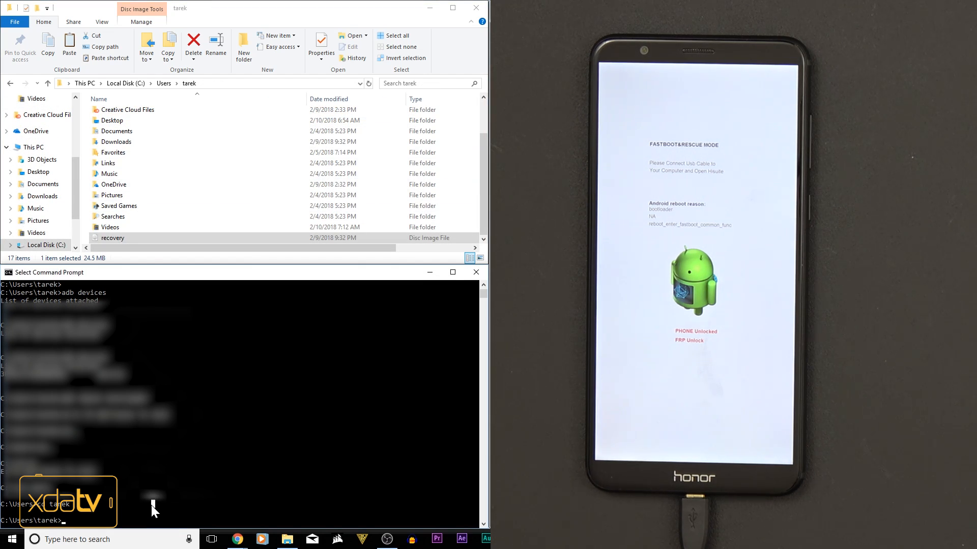
# Run 'fastboot flash recovery recovery.img' to flash the TWRP image.
pyautogui.write('fast')
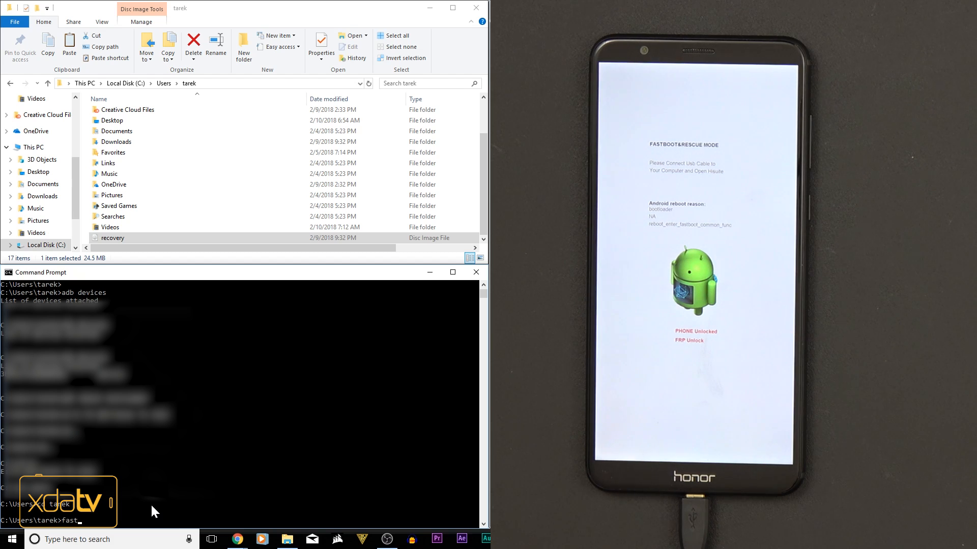
pyautogui.write('boot')
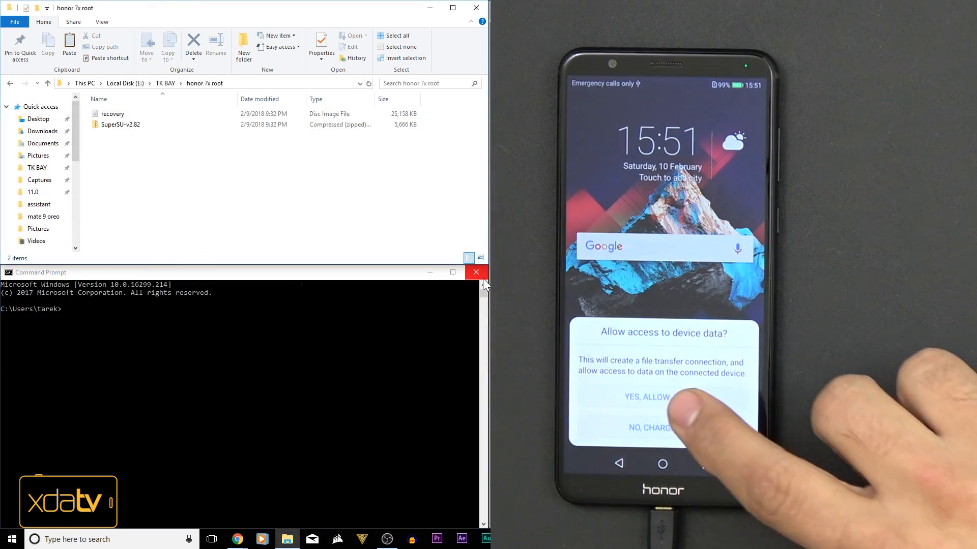
# Copy SuperSU-v2.82.zip onto the Honor 7X's SD card.
pyautogui.click(648, 397)
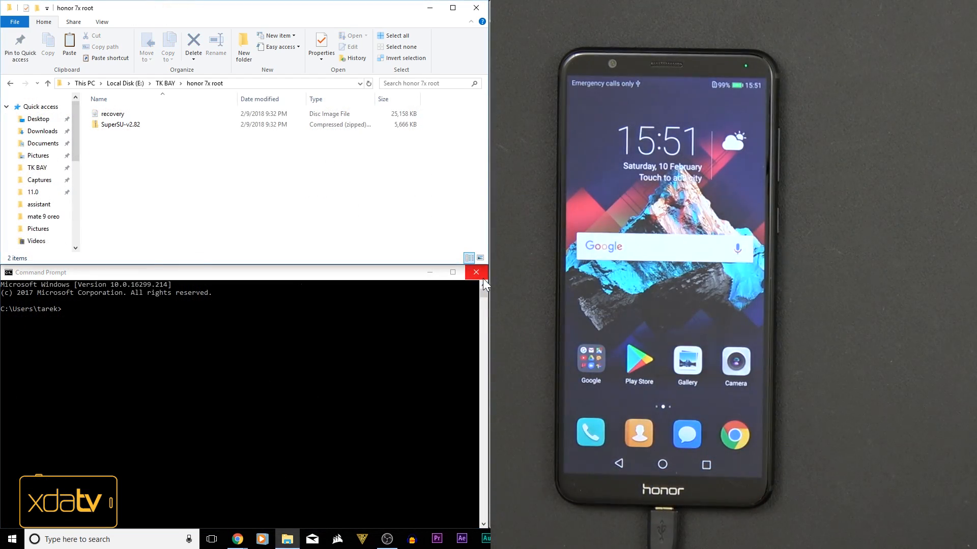
pyautogui.rightClick(121, 125)
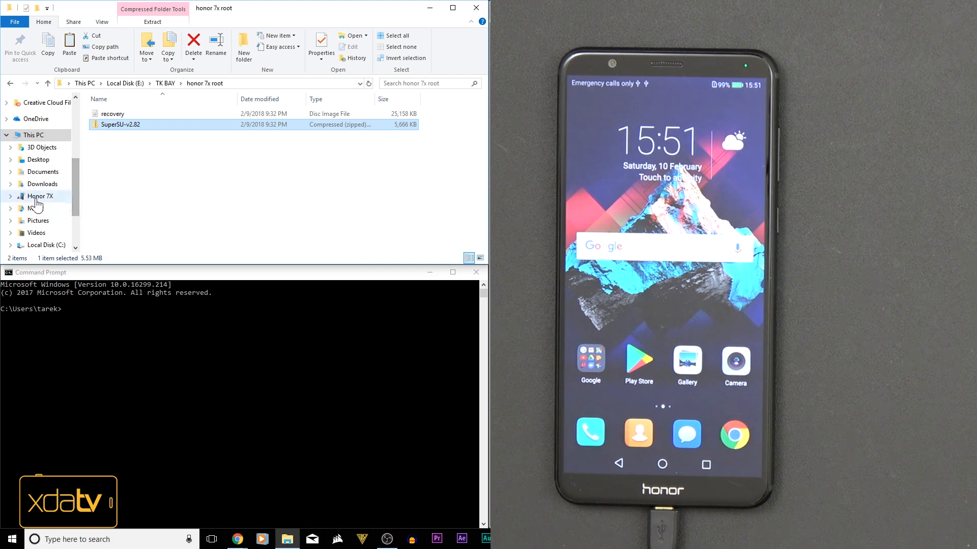
pyautogui.click(39, 196)
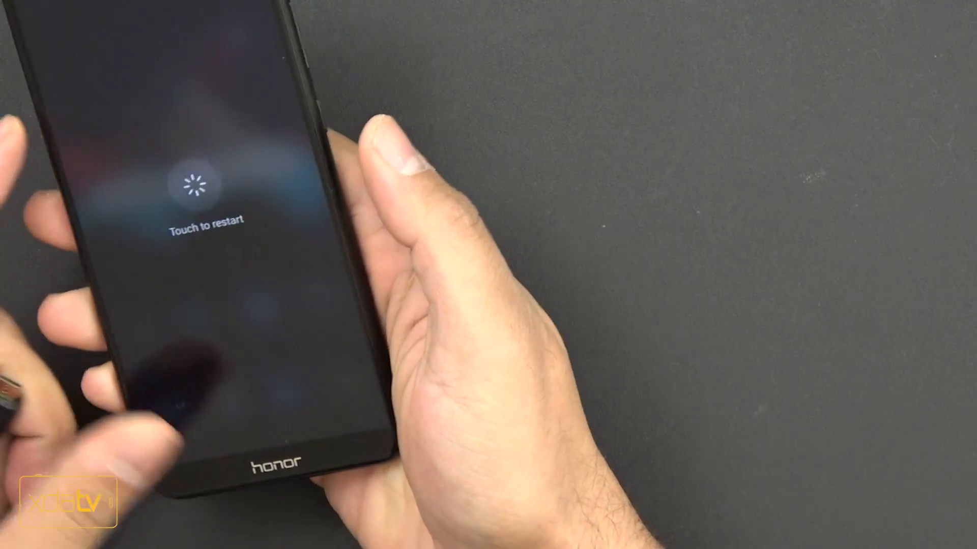
# Restart the Honor 7X and boot into the TWRP main menu.
pyautogui.click(205, 194)
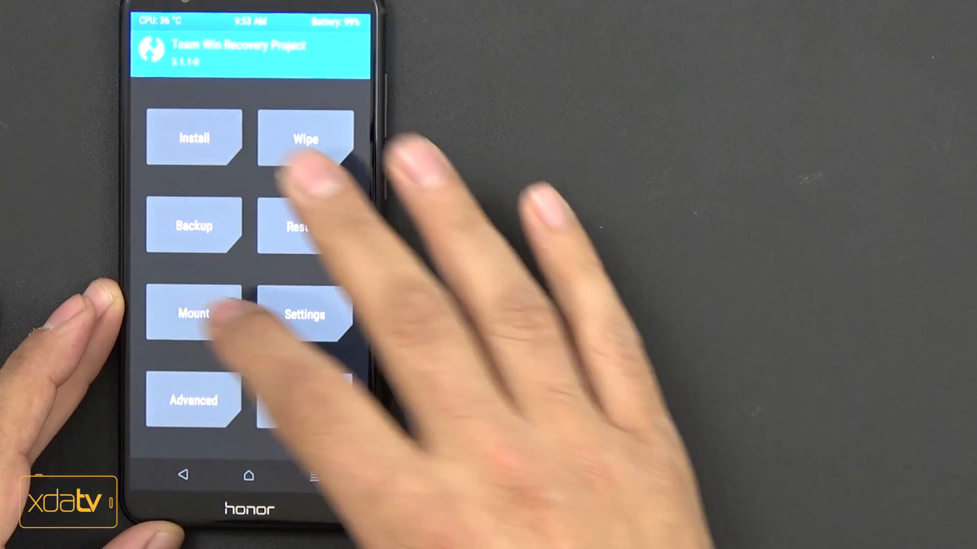
# Install SuperSU-v2.82.zip from the Micro SDCard in TWRP, wipe cache/Dalvik, and reboot to Android.
pyautogui.click(193, 314)
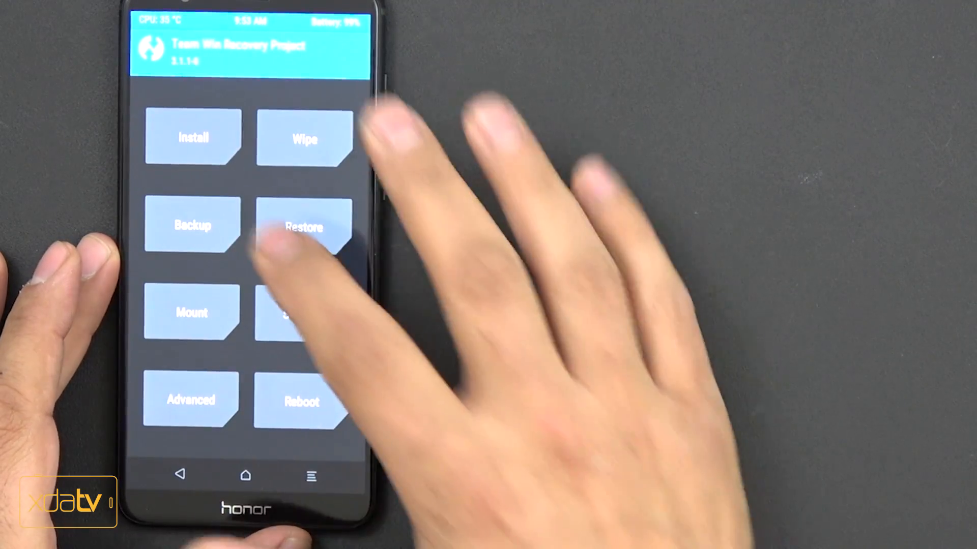
pyautogui.click(193, 137)
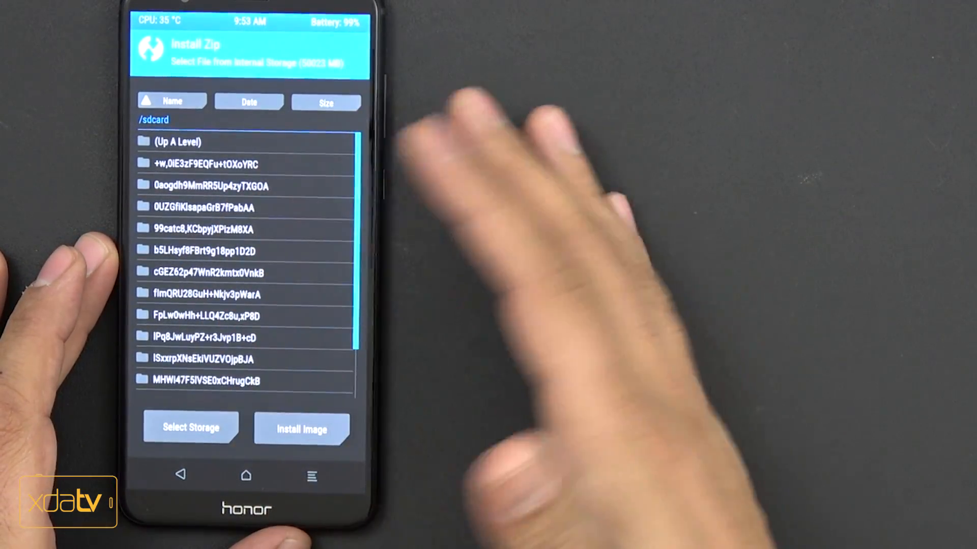
pyautogui.click(191, 428)
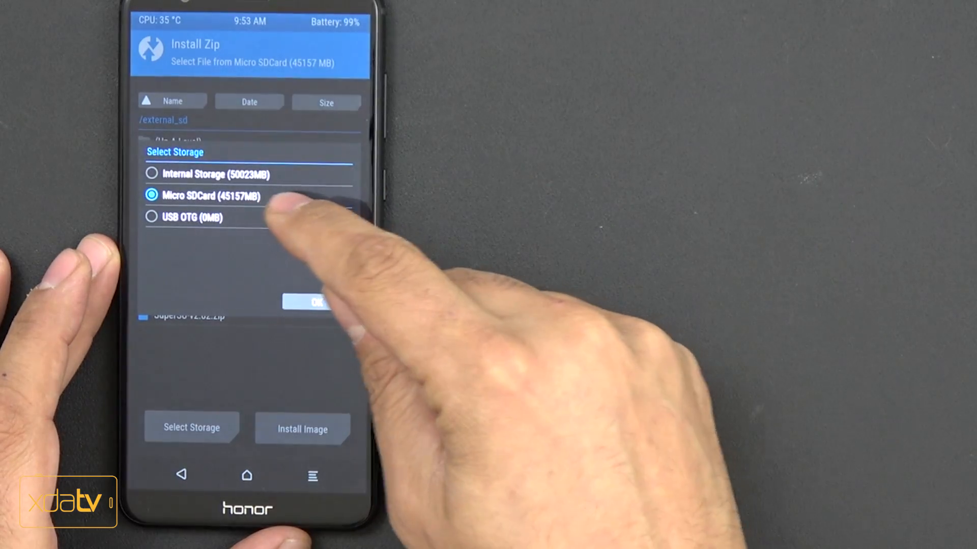
pyautogui.click(308, 302)
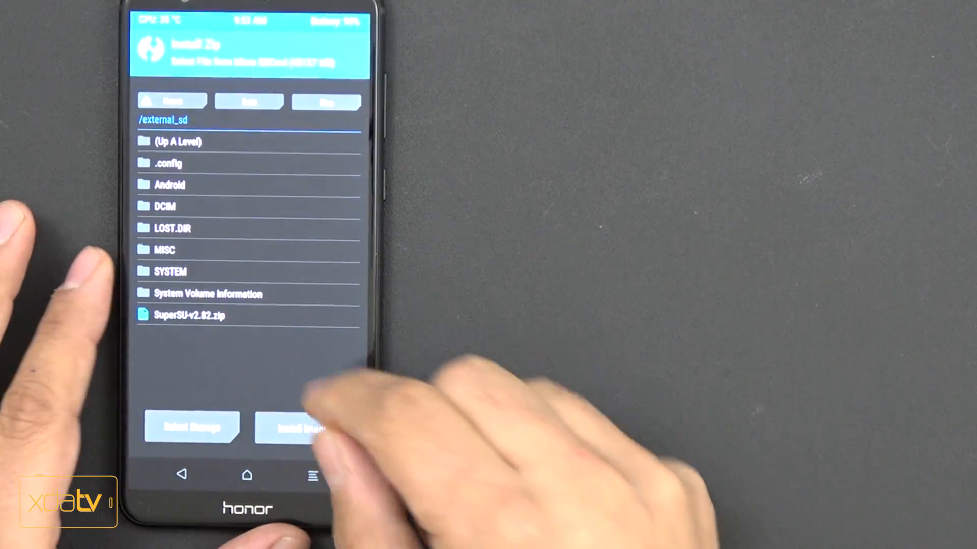
pyautogui.click(189, 315)
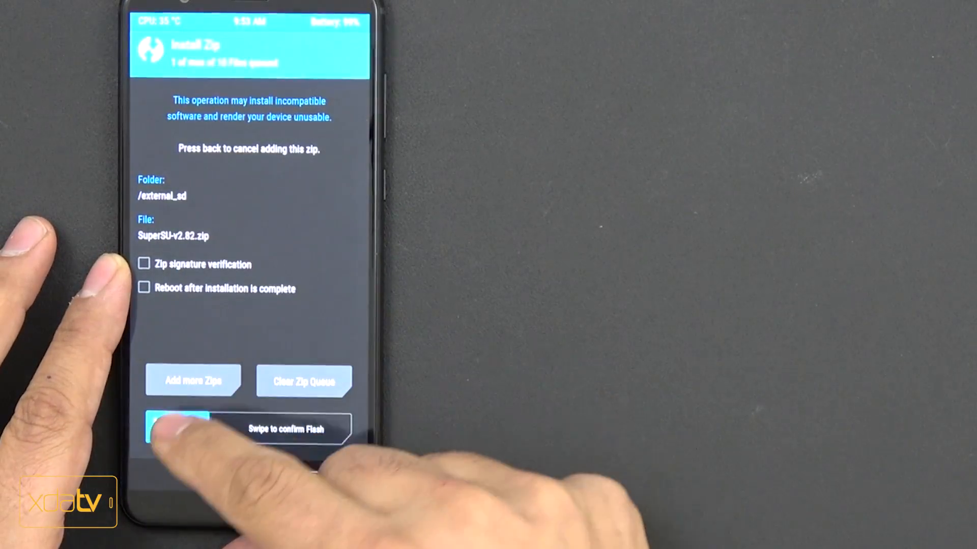
pyautogui.moveTo(175, 427); pyautogui.dragTo(336, 427)
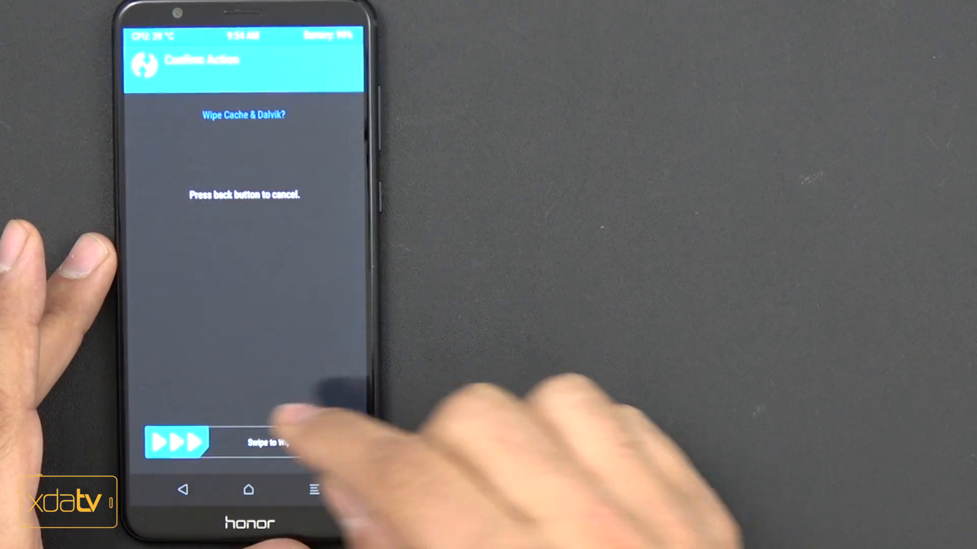
pyautogui.moveTo(177, 442); pyautogui.dragTo(306, 442)
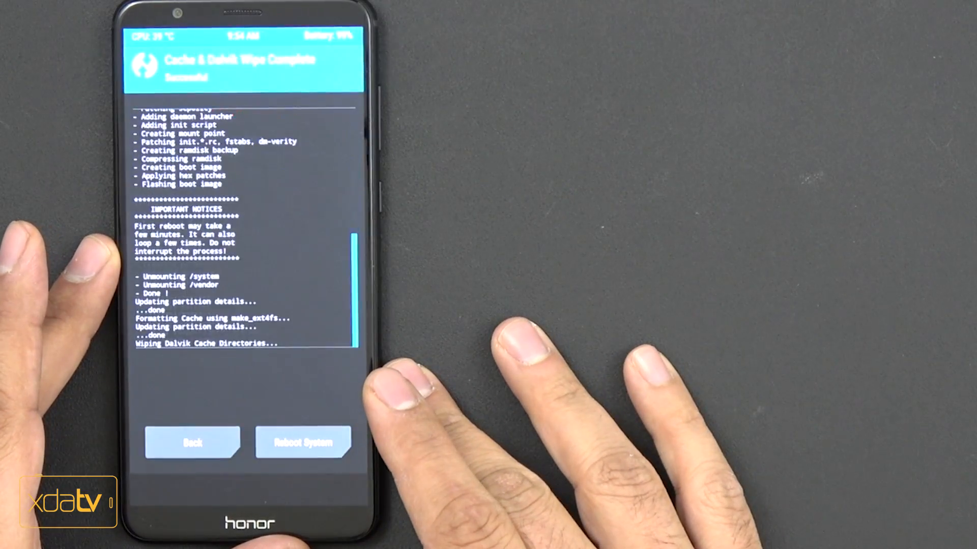
pyautogui.click(302, 443)
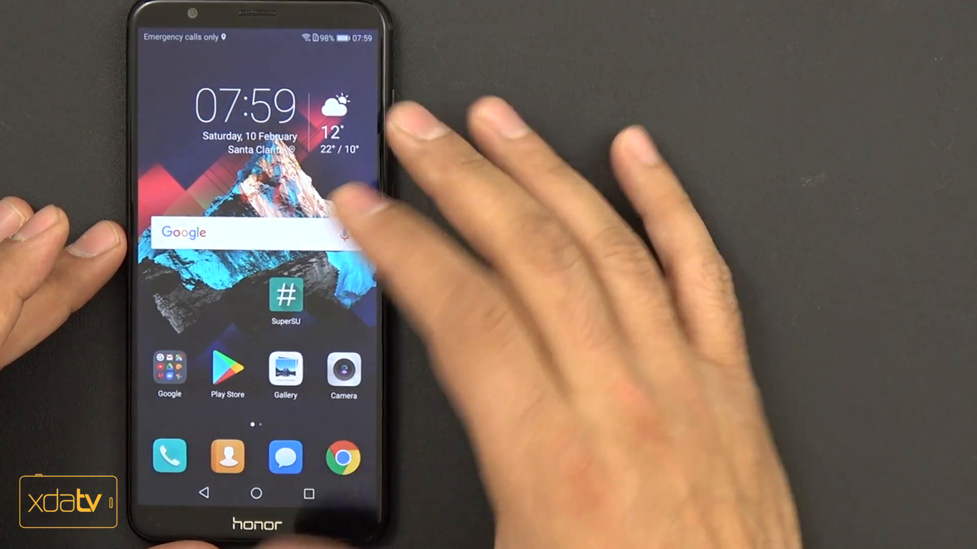
# Launch SuperSU, skip the intro prompts, check the empty Logs and Apps tabs, then go Home.
pyautogui.click(286, 302)
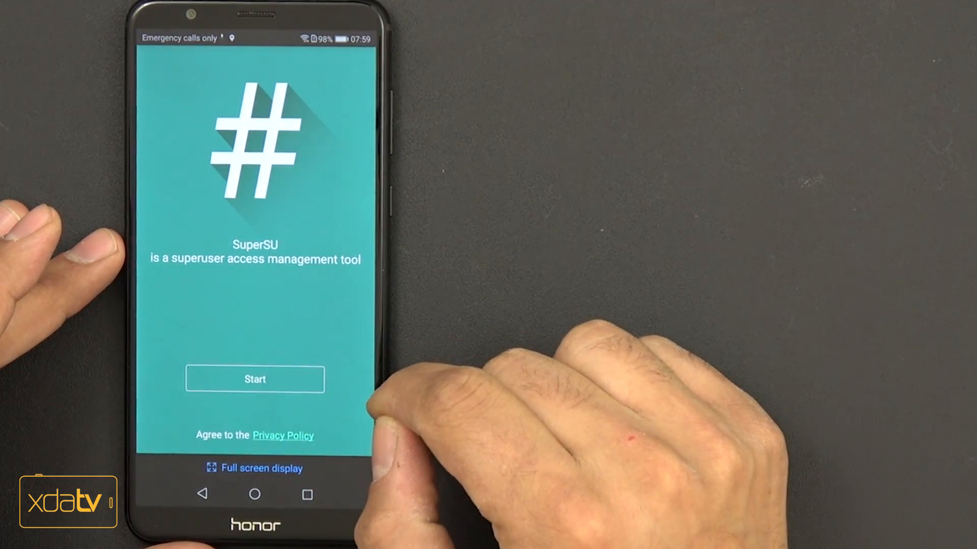
pyautogui.click(255, 378)
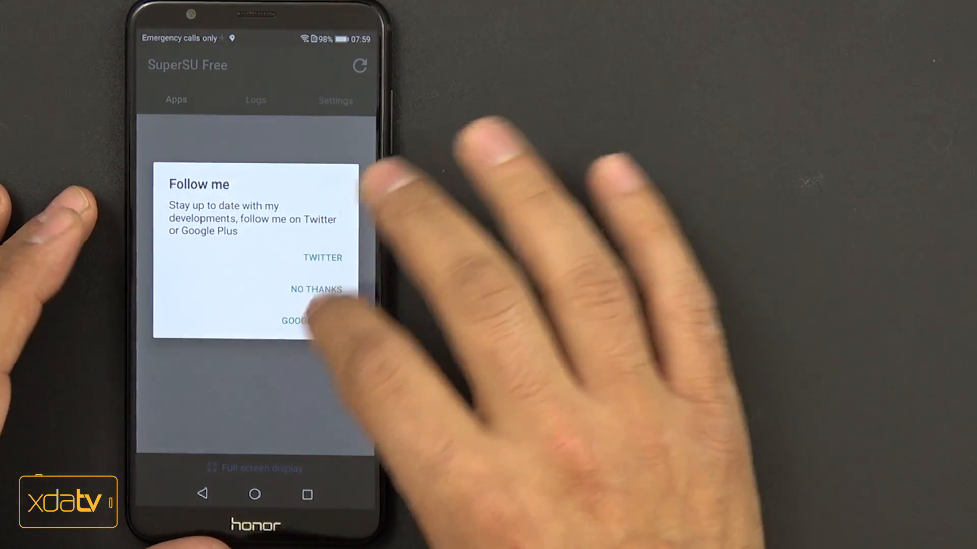
pyautogui.click(316, 289)
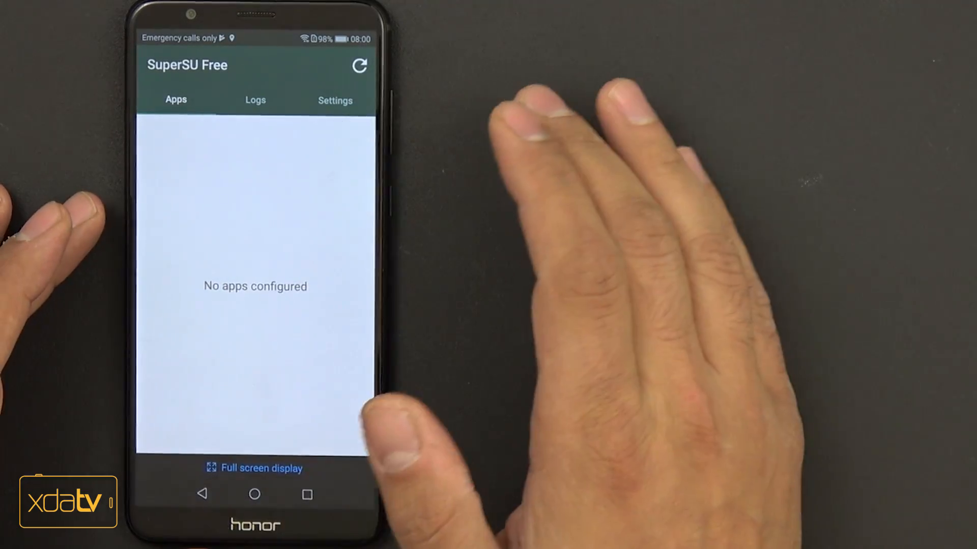
pyautogui.click(254, 100)
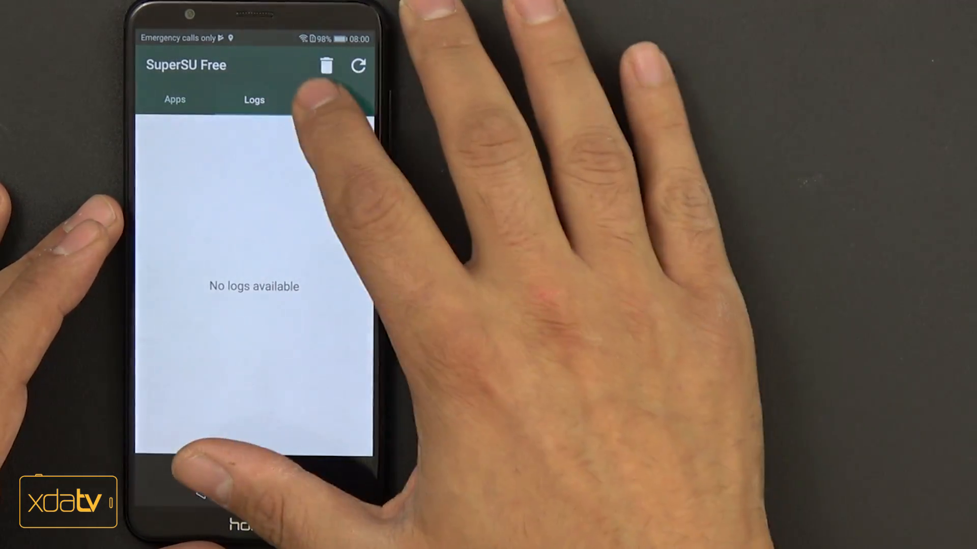
pyautogui.click(175, 100)
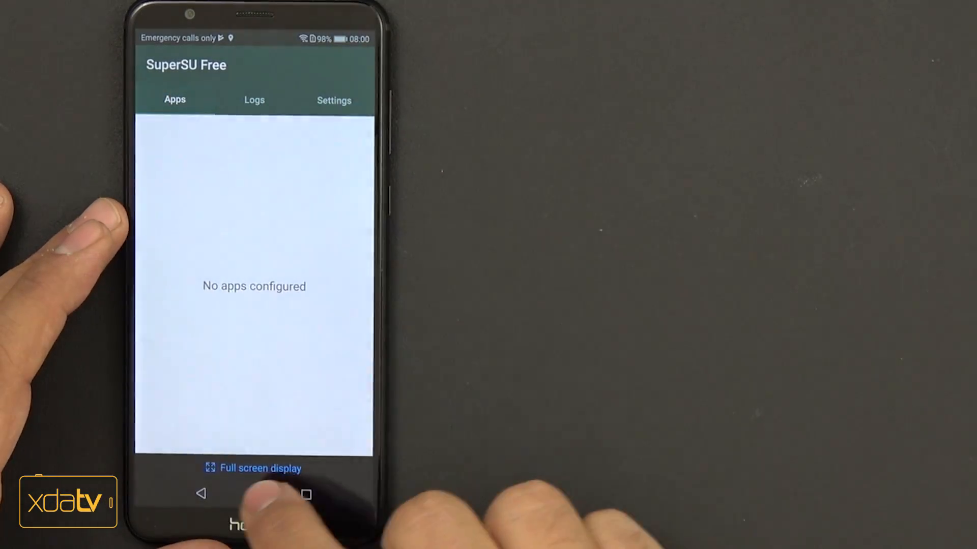
pyautogui.click(253, 494)
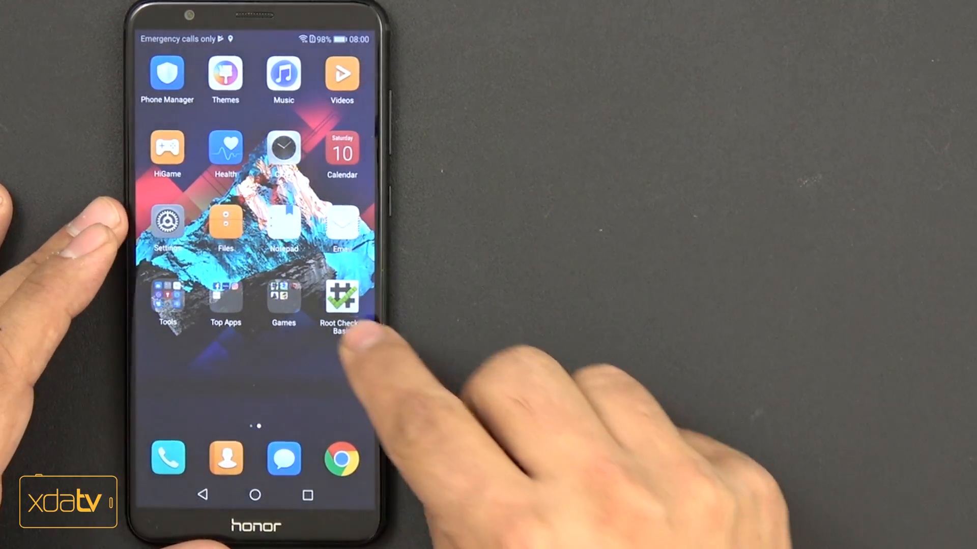
# Skip Root Checker Basic's intro, run Verify Root, and grant its SuperSU request.
pyautogui.hscroll(-3)
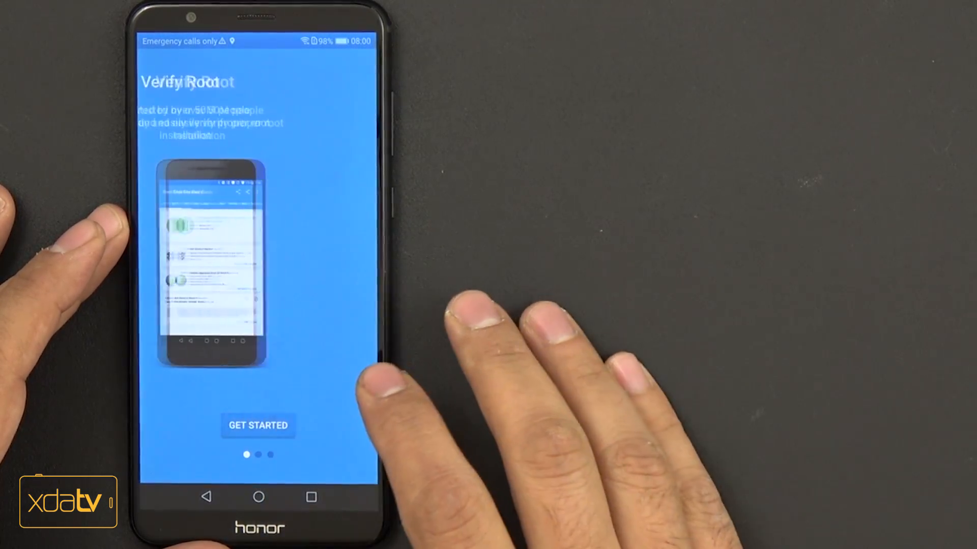
pyautogui.click(258, 425)
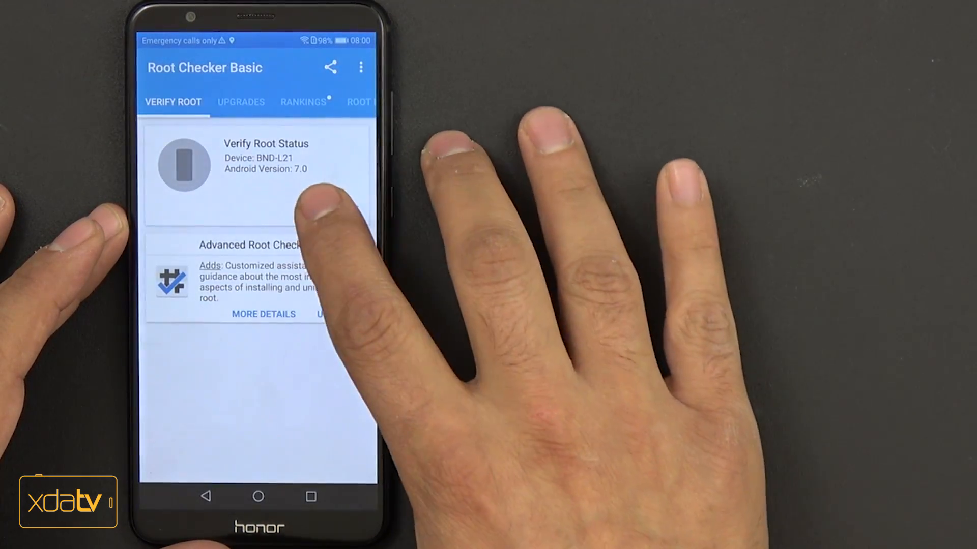
pyautogui.click(266, 165)
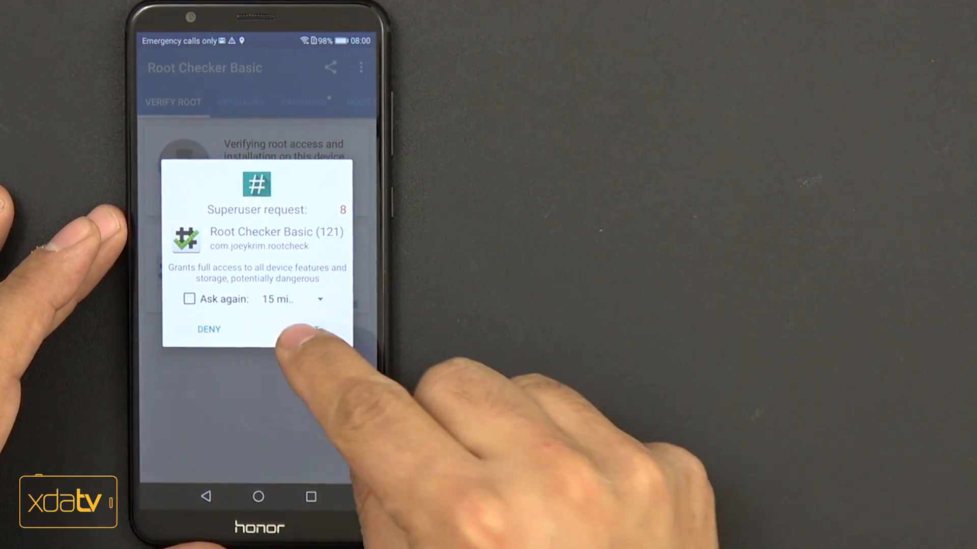
pyautogui.click(314, 329)
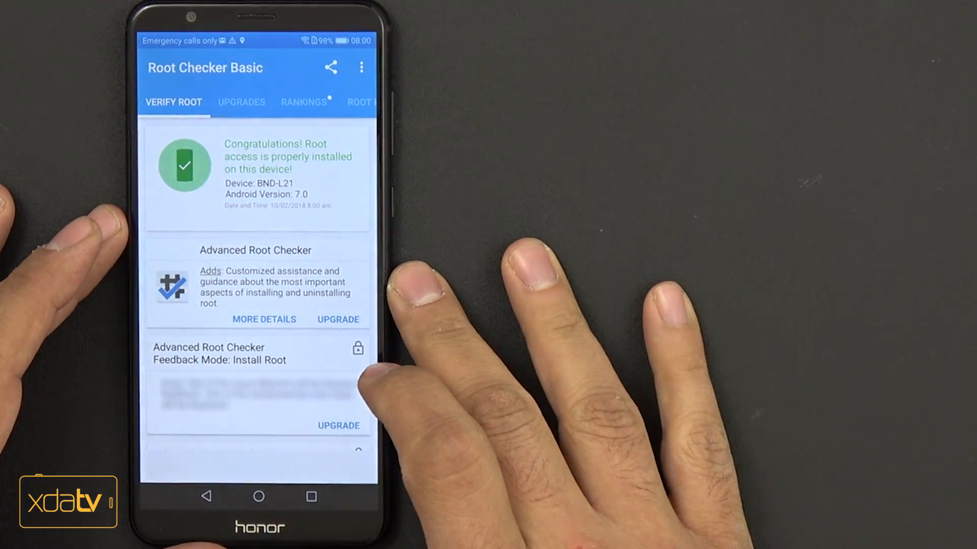